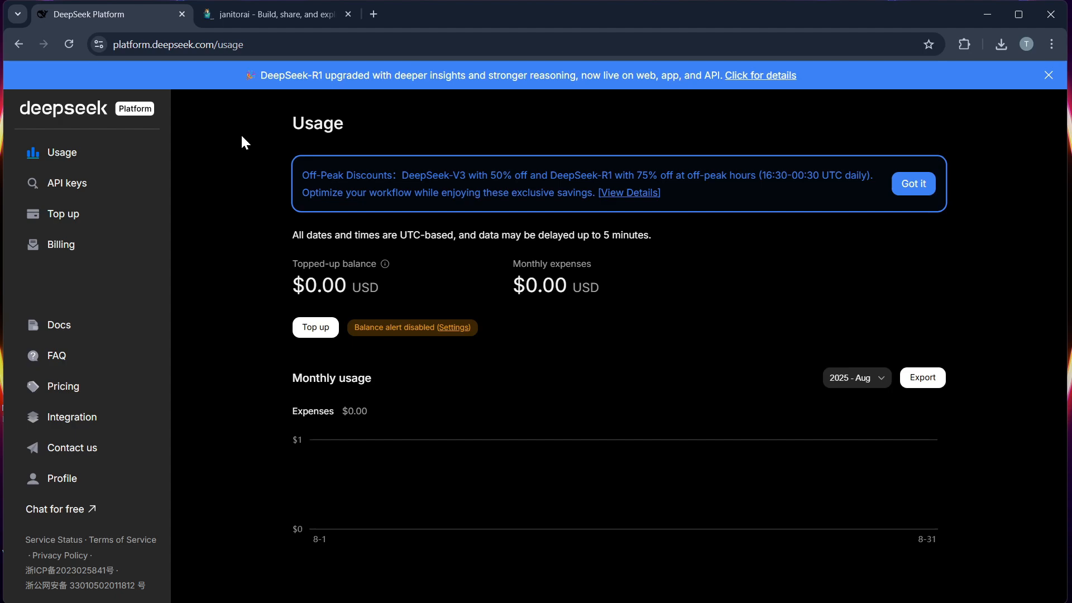
mouse_move(320, 175)
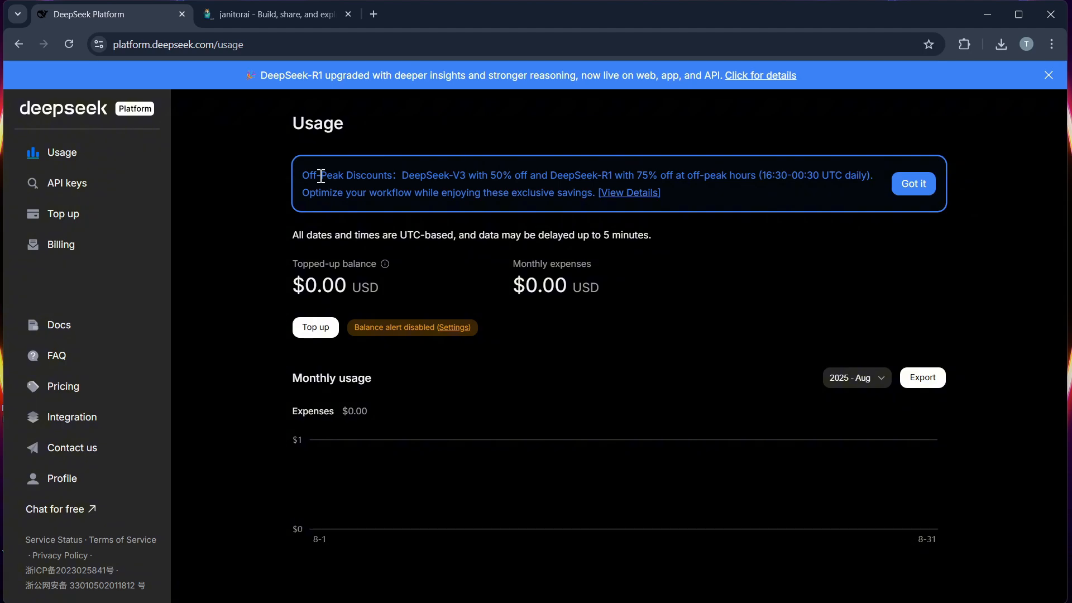
mouse_move(466, 217)
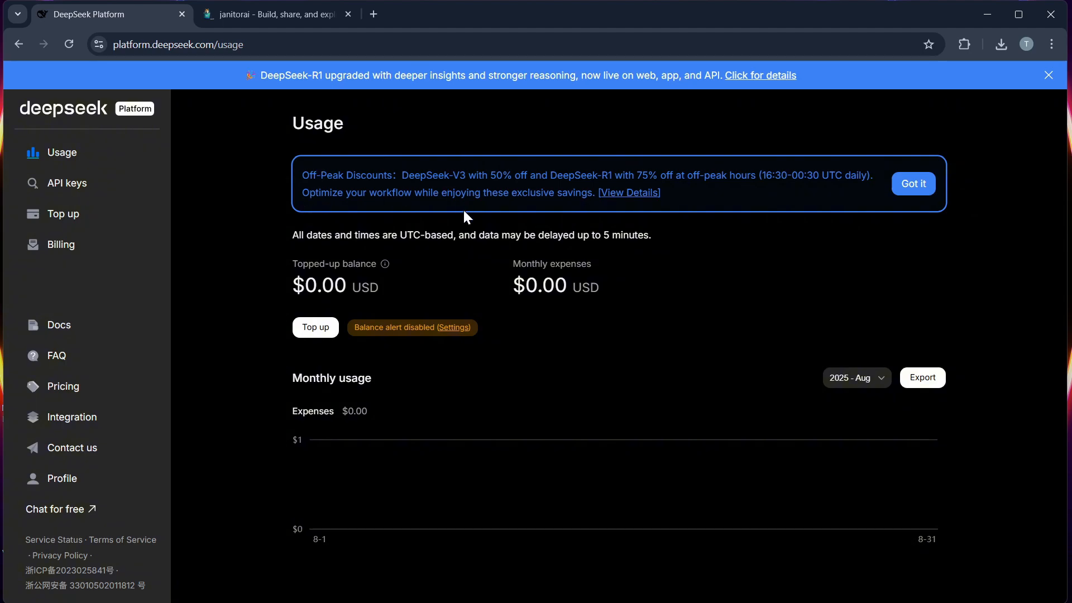
mouse_move(483, 240)
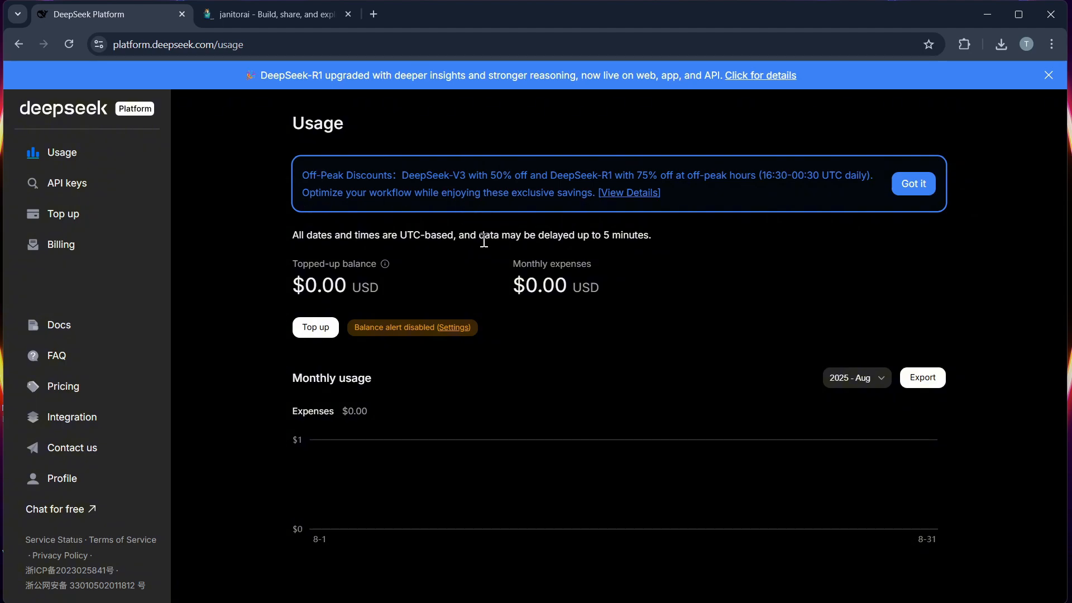
mouse_move(494, 227)
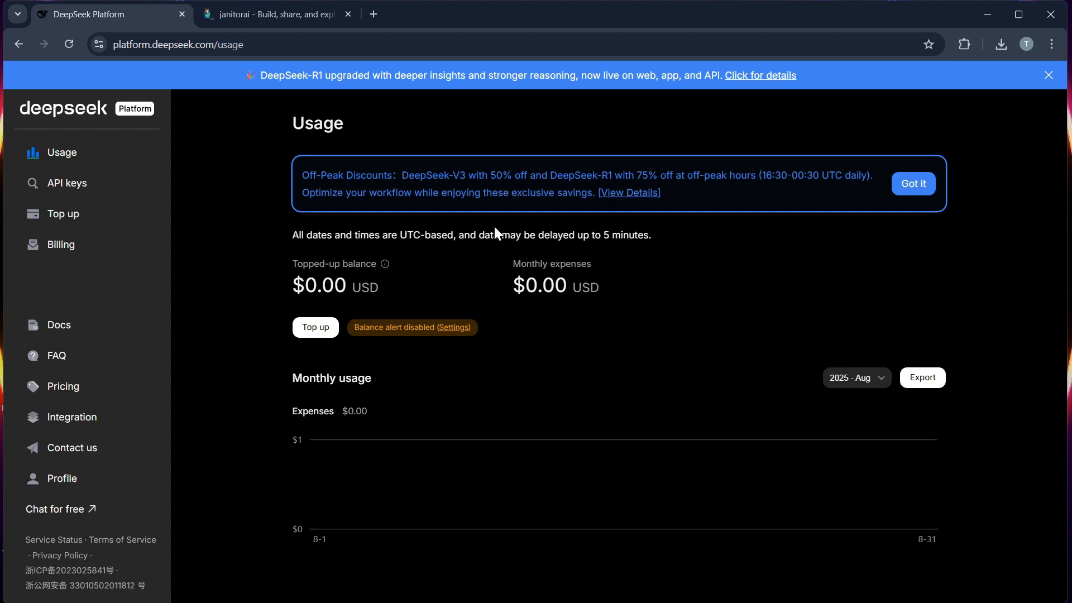
Show the empty API keys table, then move to the JanitorAI tab without creating a key
click(67, 183)
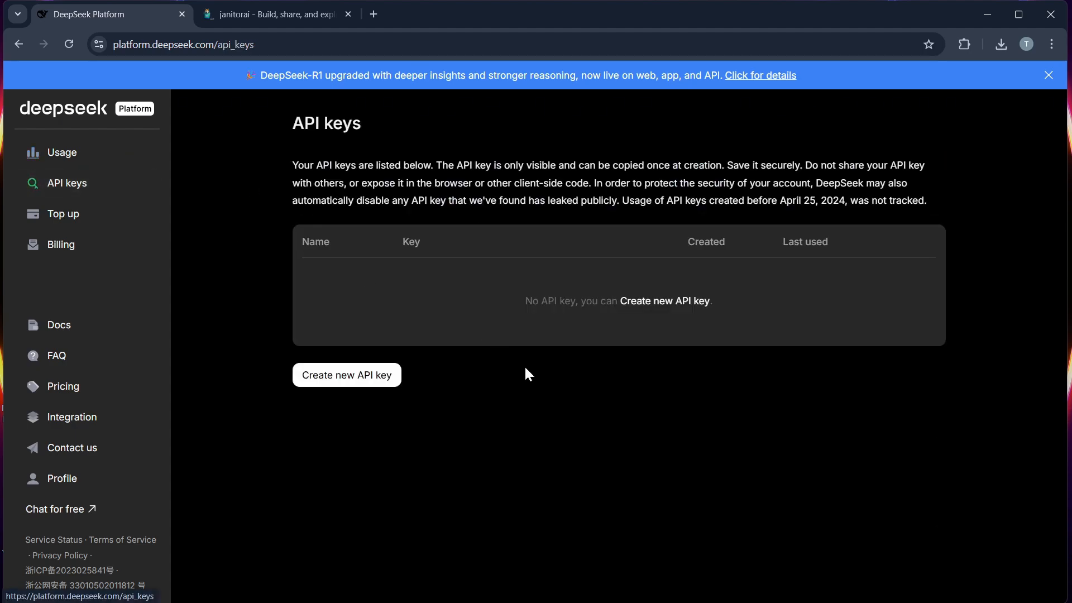
mouse_move(439, 308)
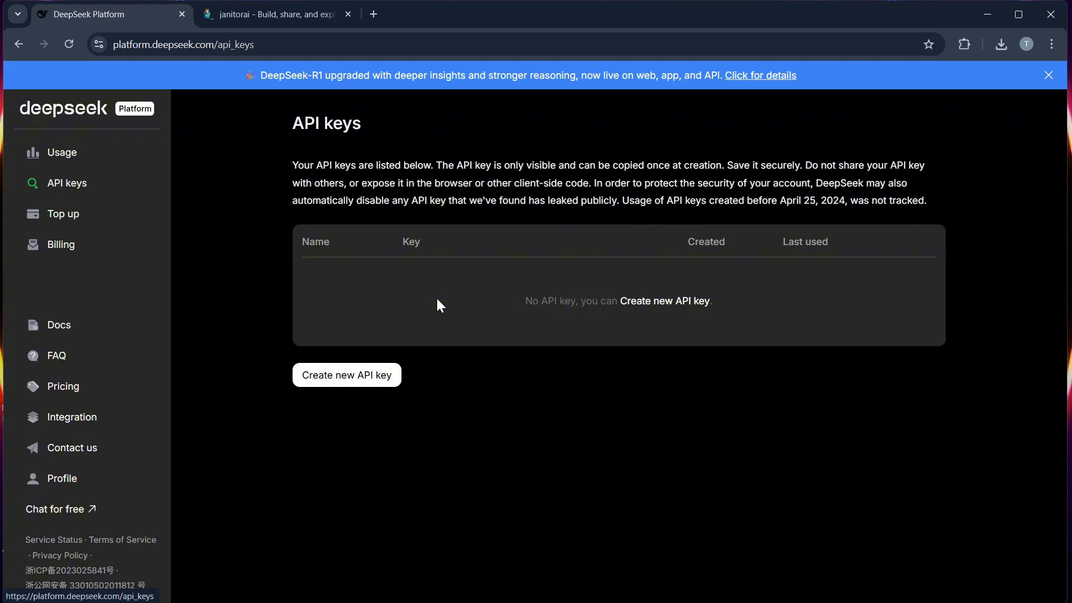
mouse_move(386, 379)
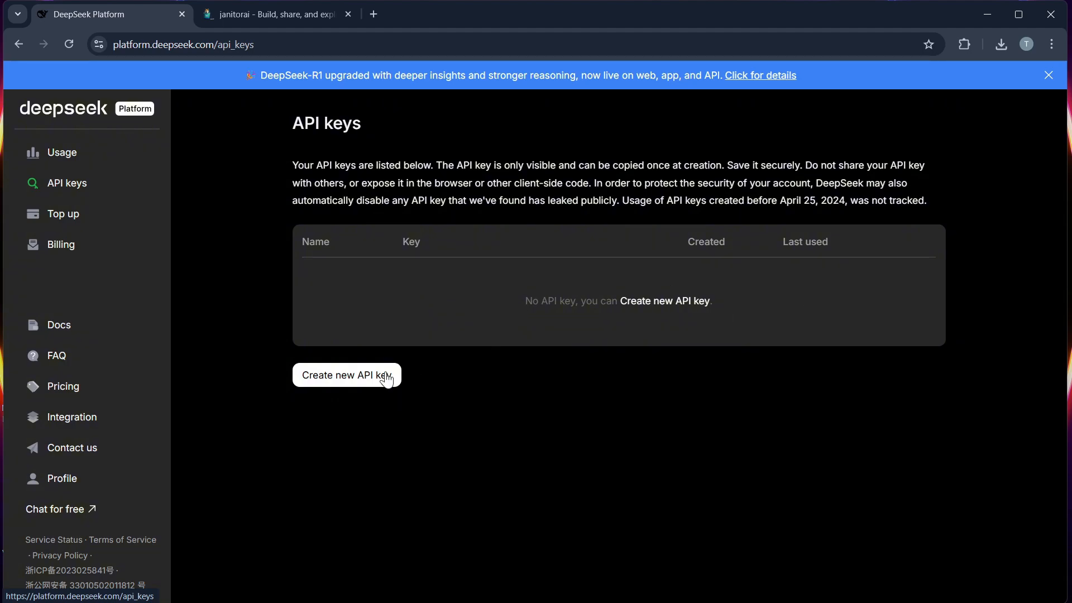
click(345, 375)
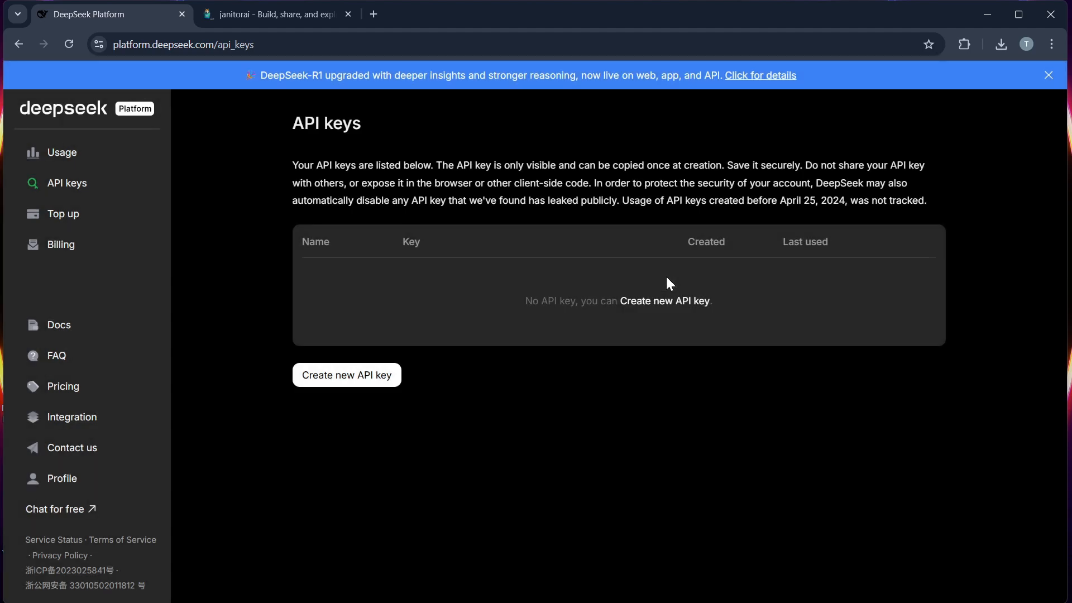
click(273, 15)
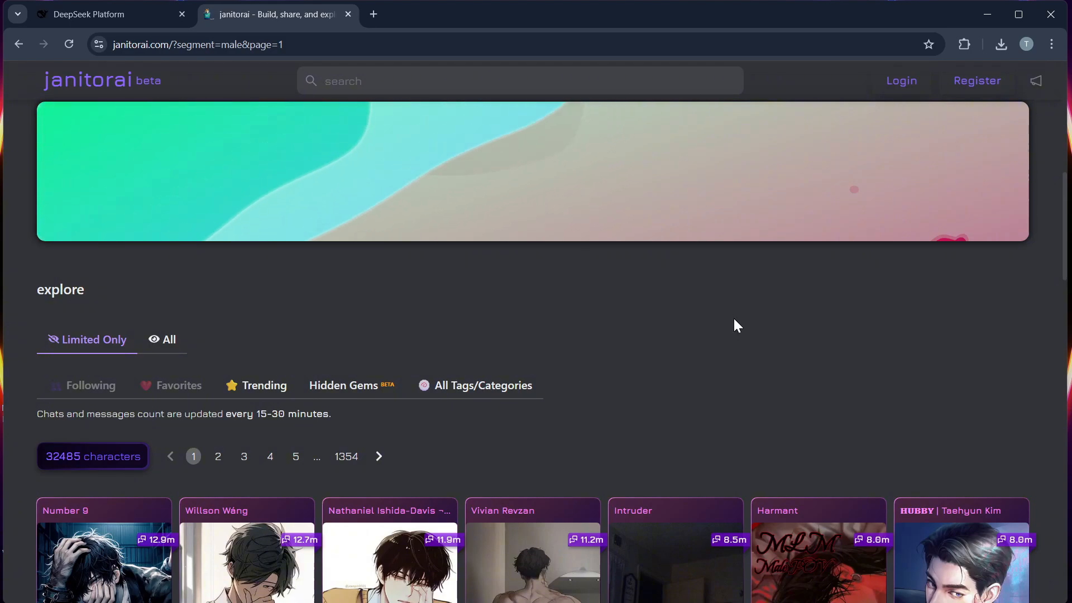
Scroll down through rows of male character cards to the 'be anyone, build anything' banner
scroll(down, 3)
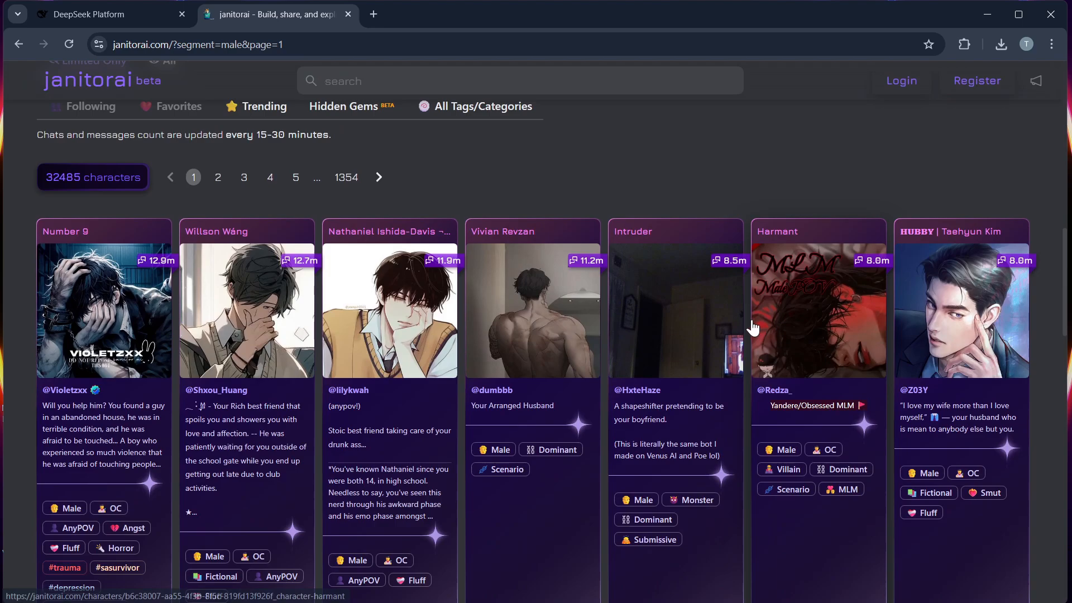
scroll(down, 3)
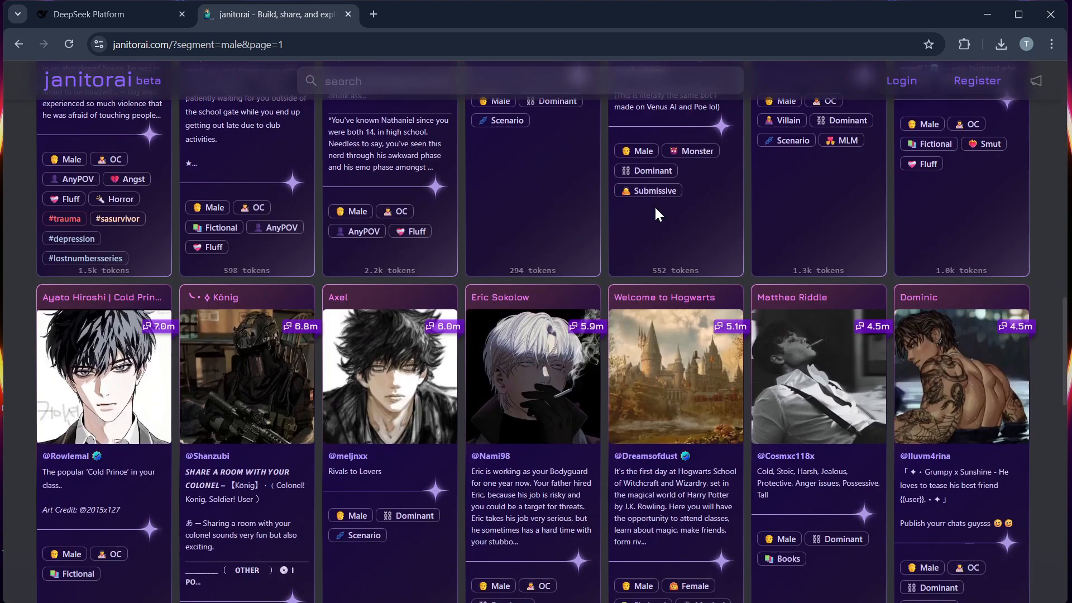
scroll(down, 3)
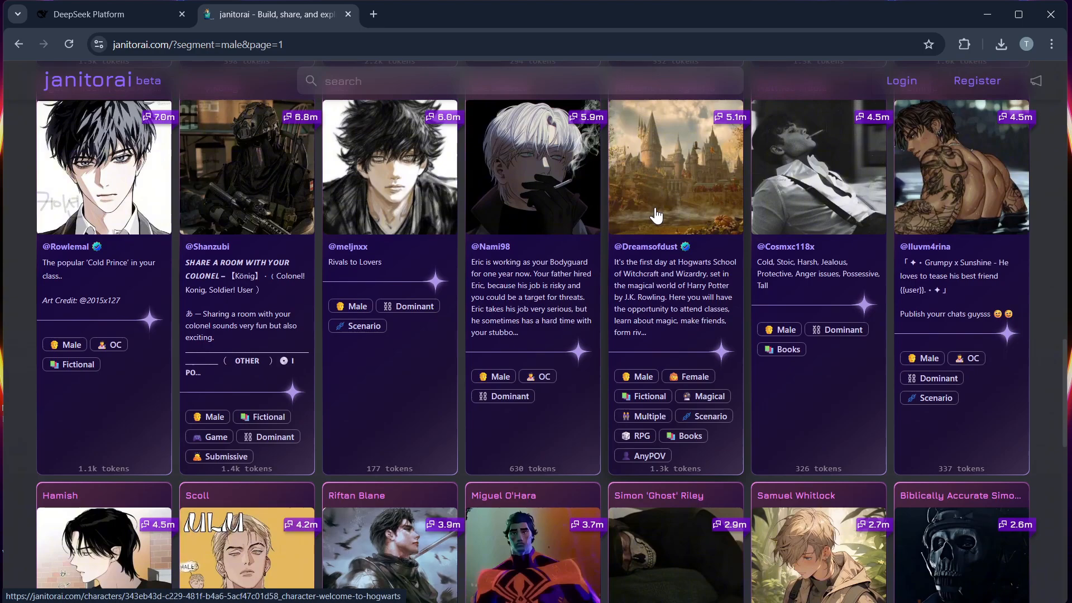
mouse_move(694, 244)
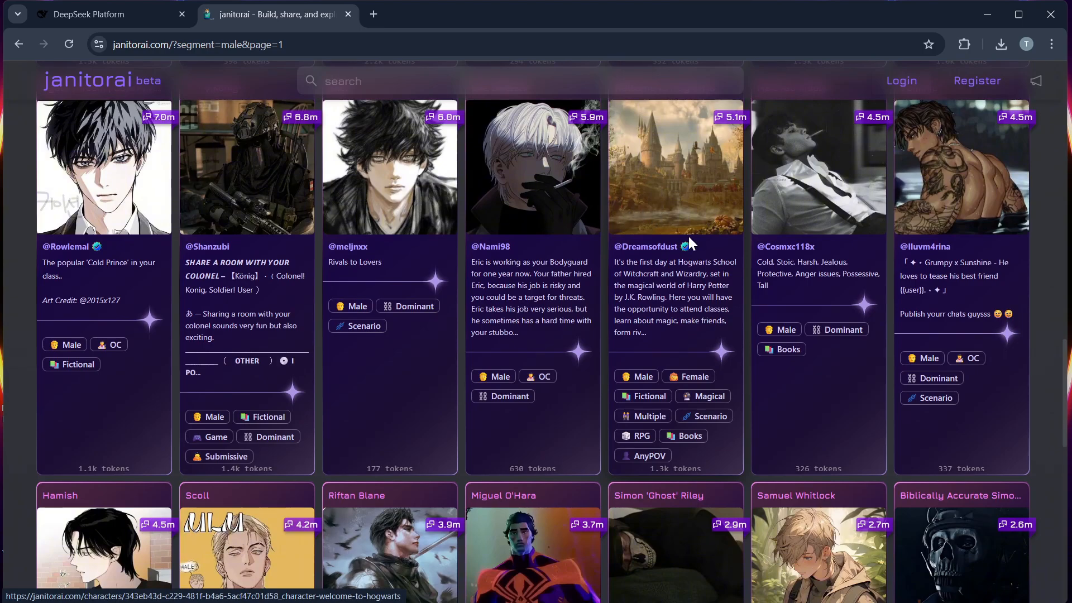
mouse_move(740, 227)
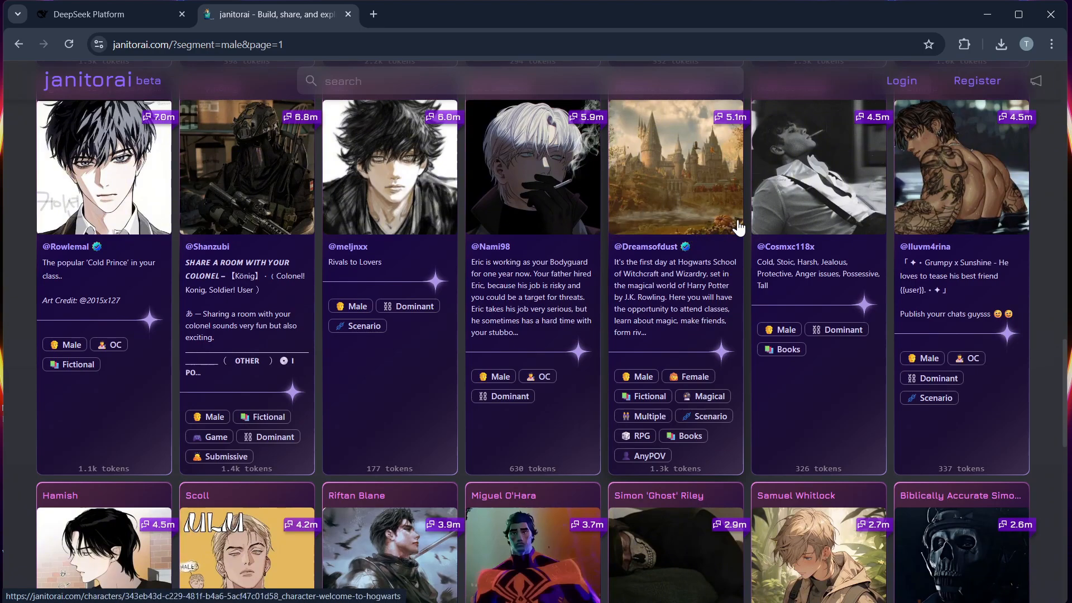
scroll(down, 3)
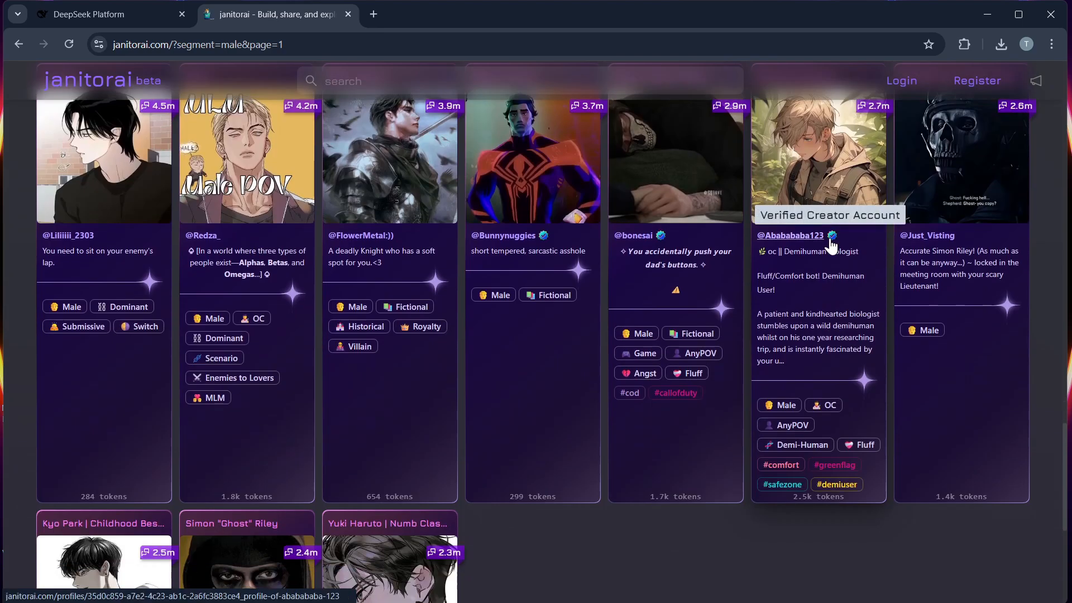
mouse_move(856, 249)
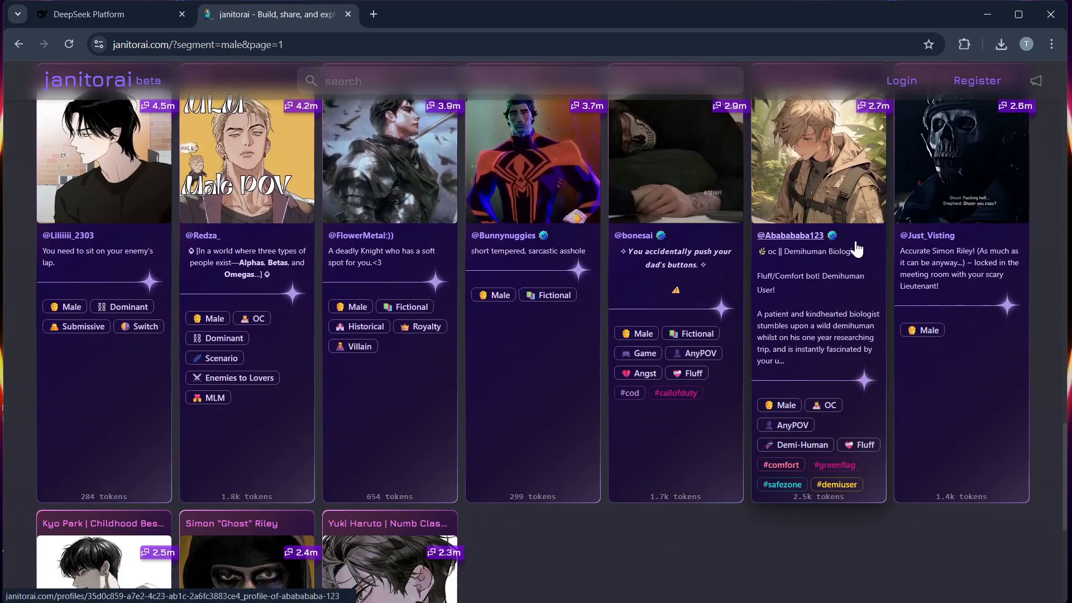
scroll(down, 3)
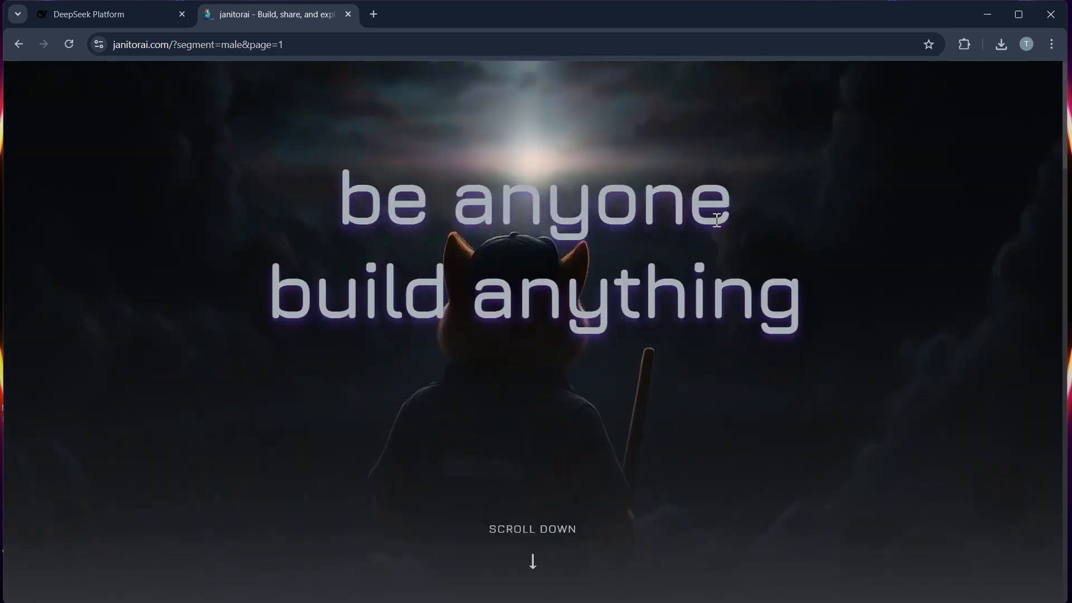
mouse_move(673, 235)
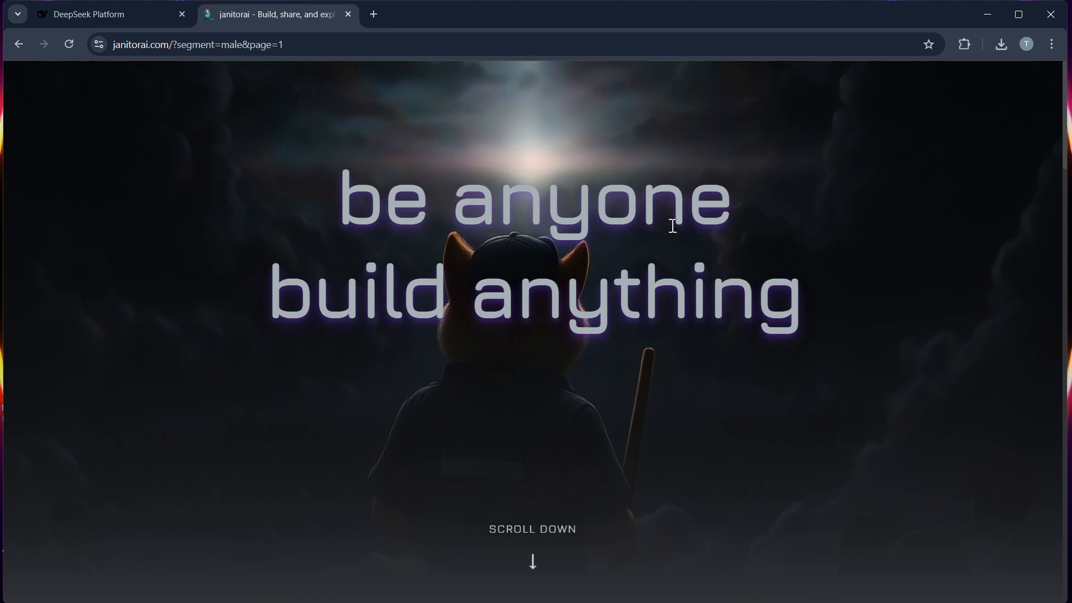
mouse_move(673, 231)
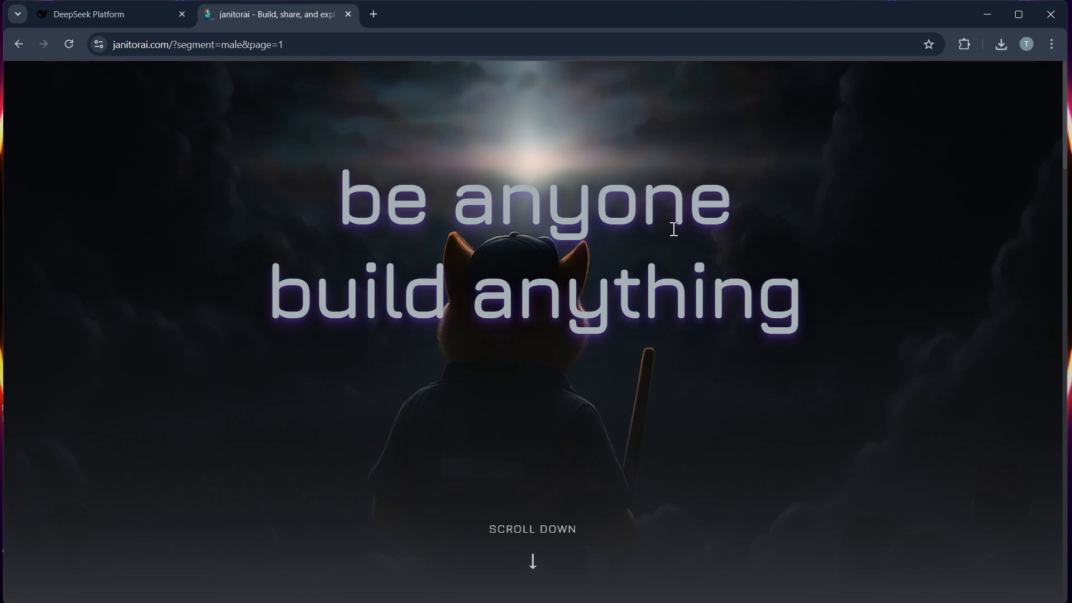
mouse_move(503, 201)
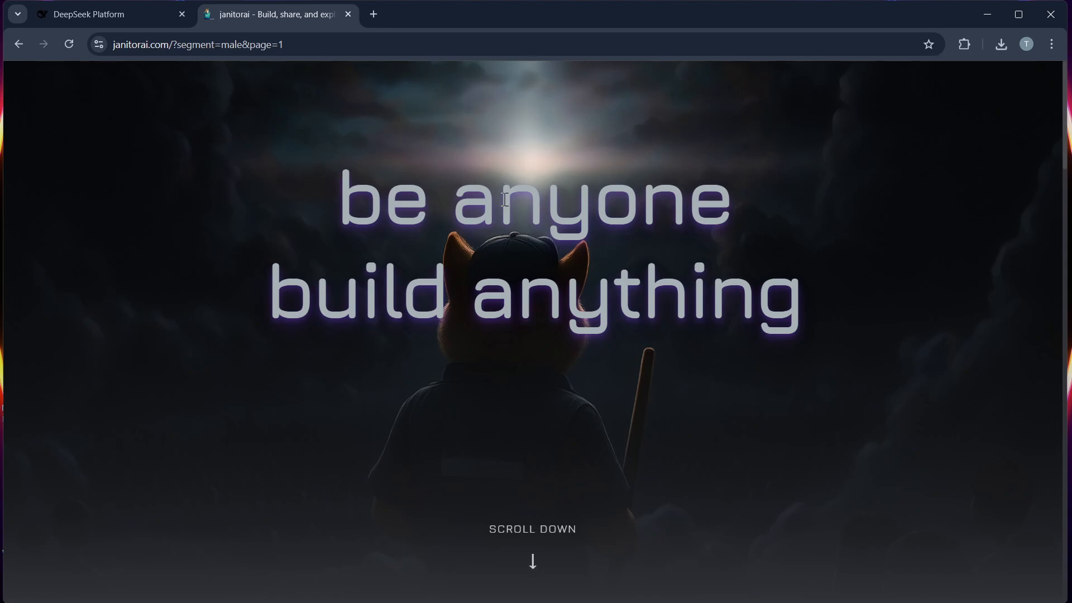
mouse_move(339, 188)
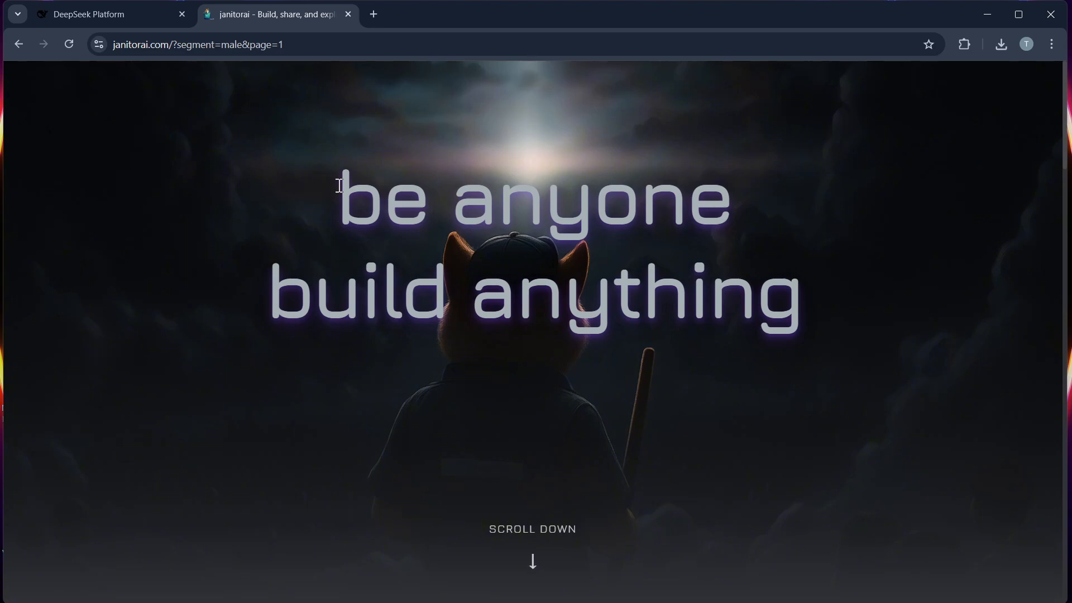
mouse_move(344, 184)
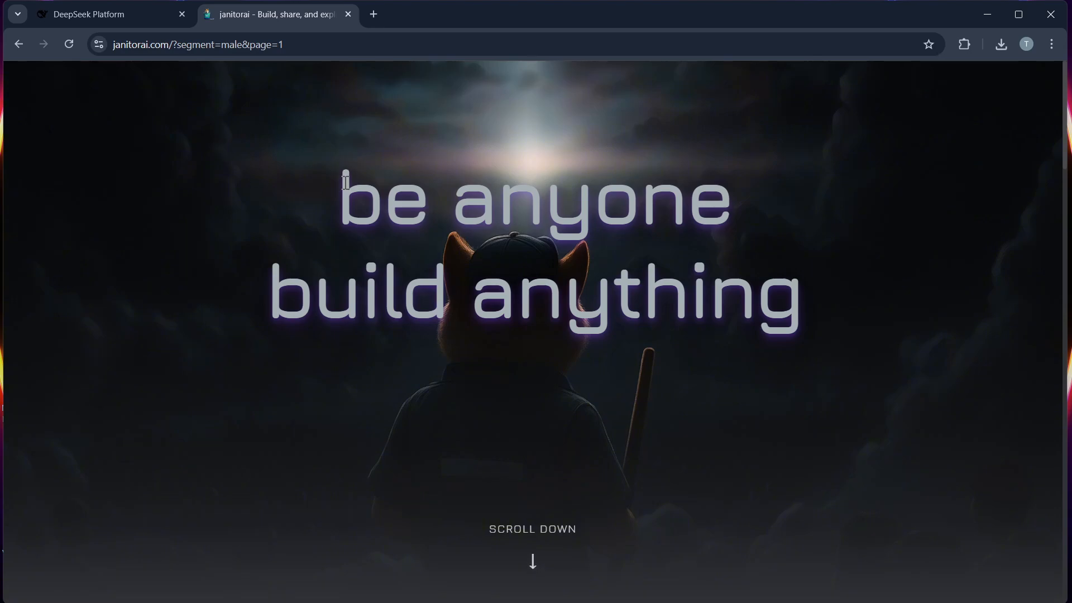